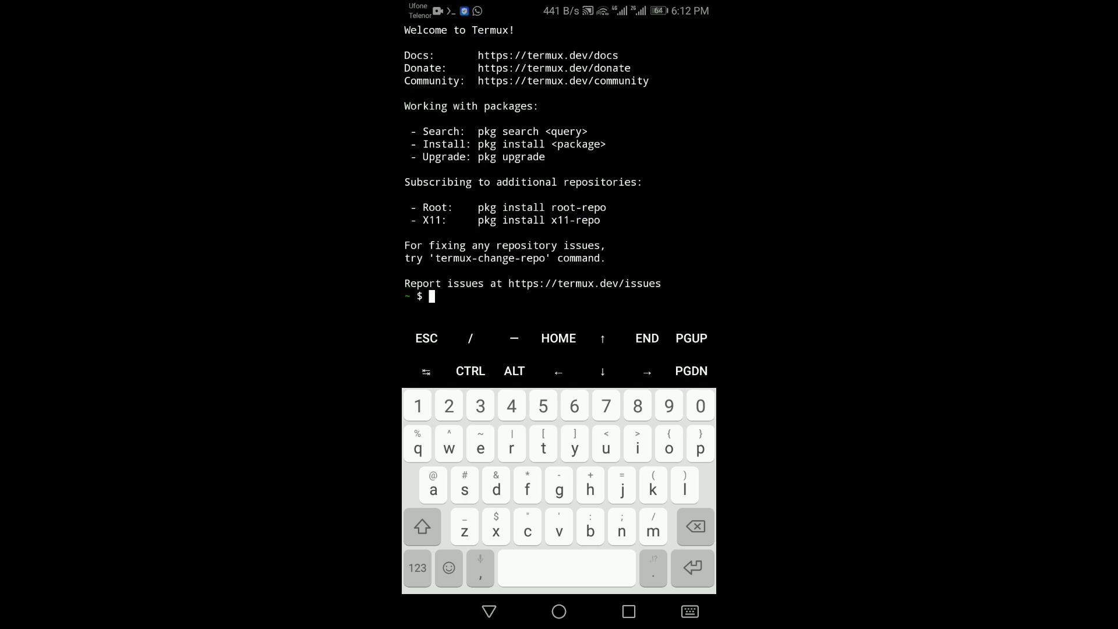
Run 'pkg install tsu -y' to install the tsu package non-interactively
text(pkg install)
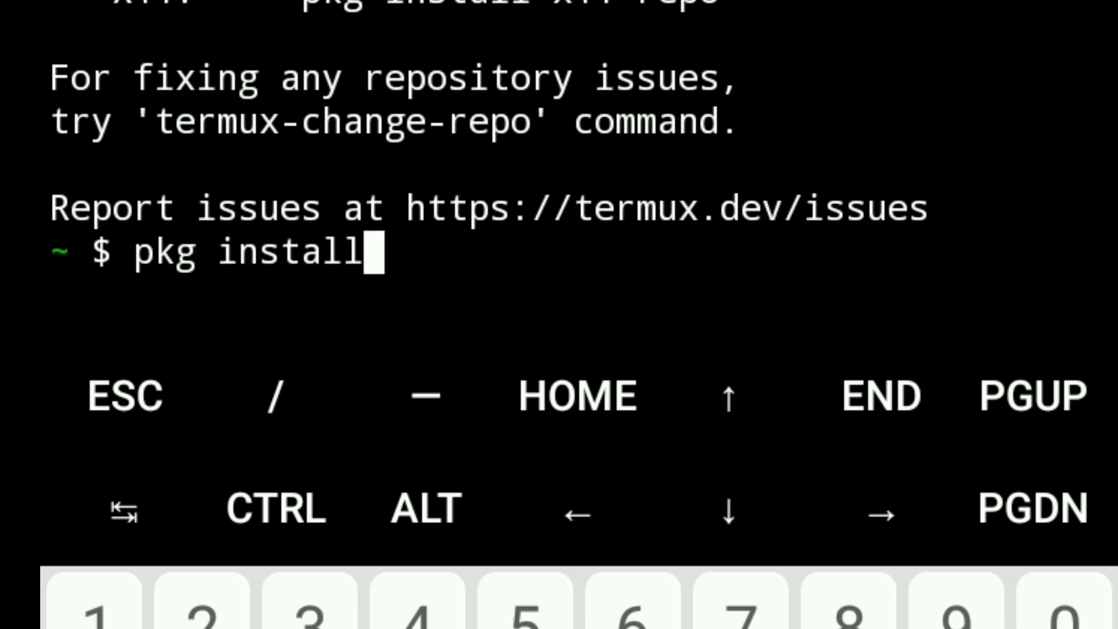
text(ts)
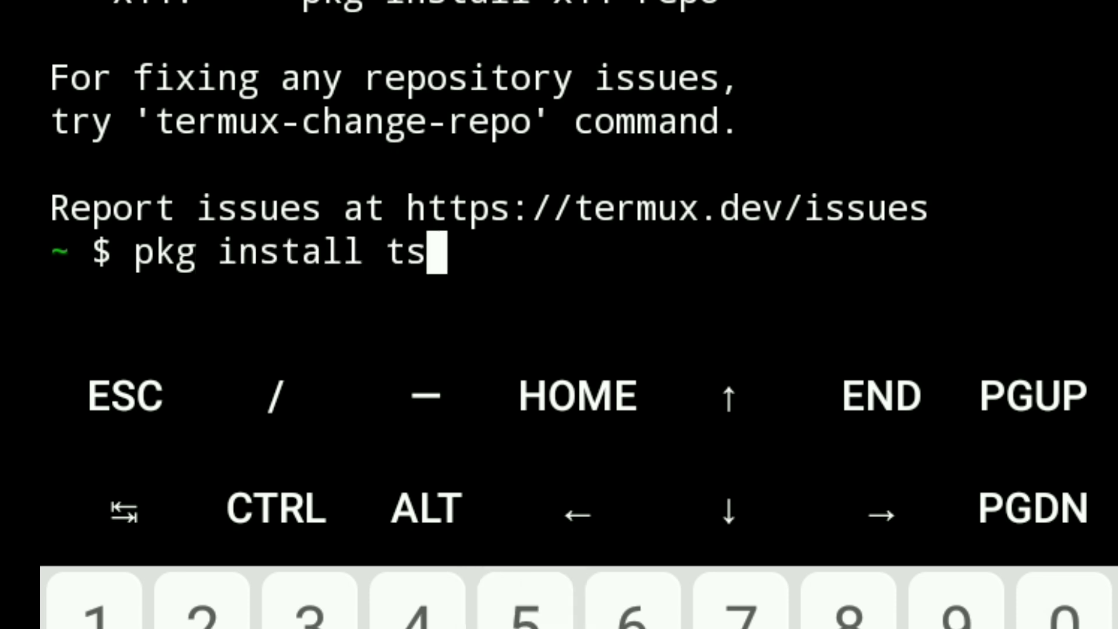
text(u)
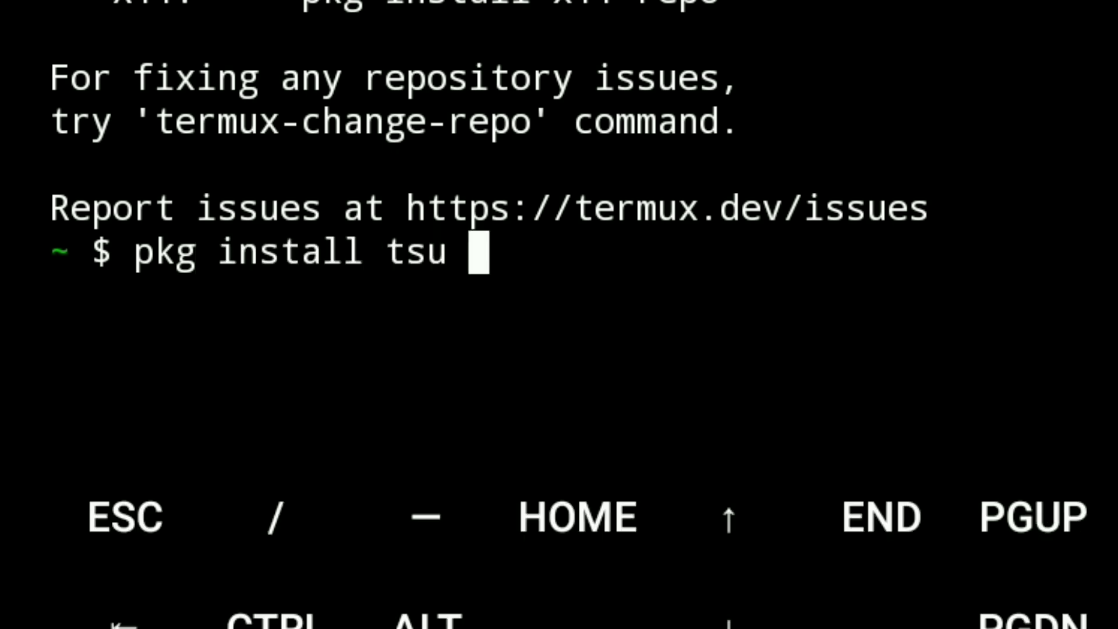
text(-y)
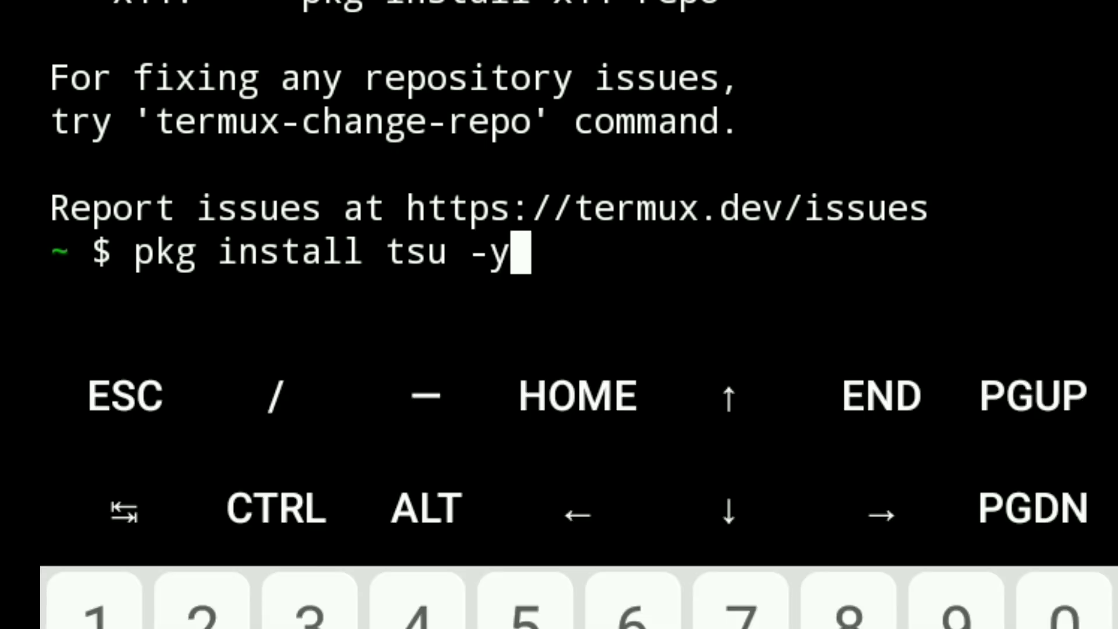
key(Enter)
text(tsu)
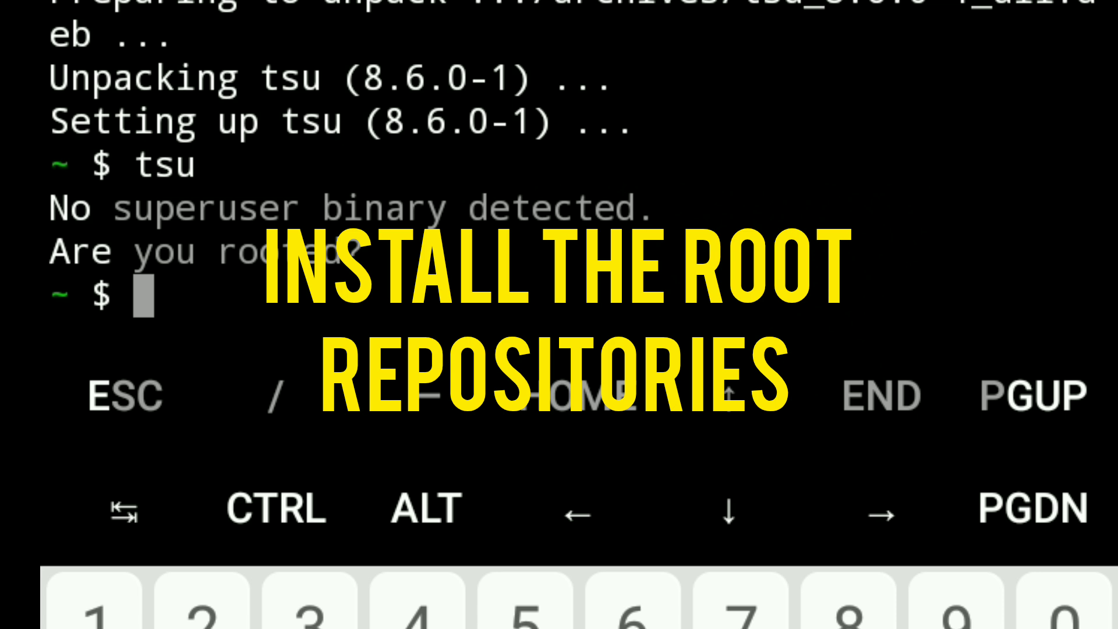
Enter 'pkg install root-repo -y' at the prompt without running it
text(pkg)
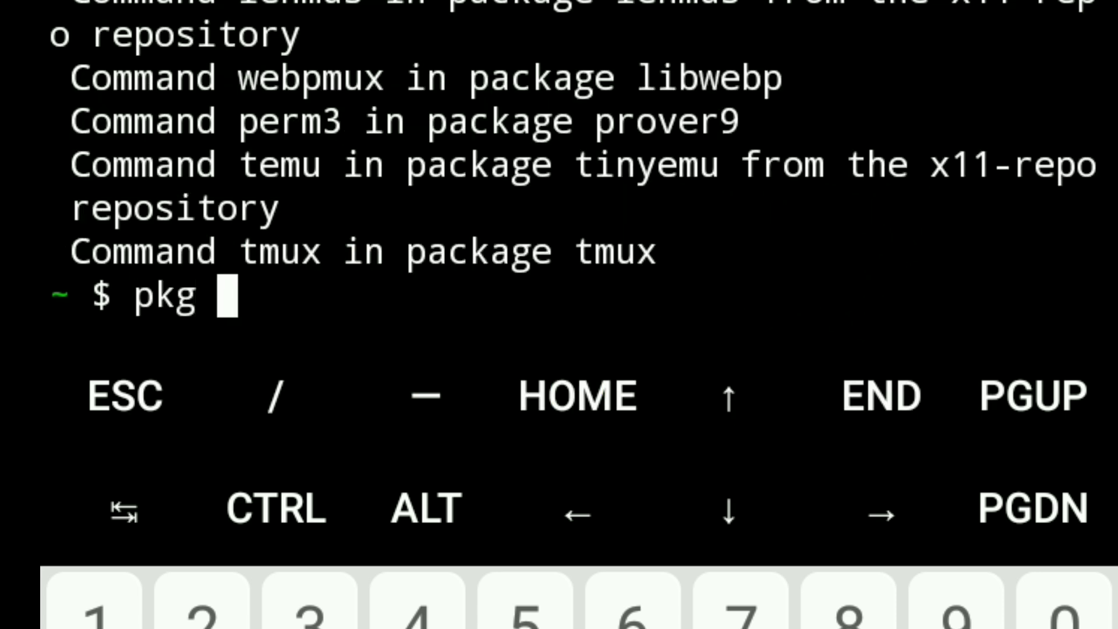
text(install root -repo)
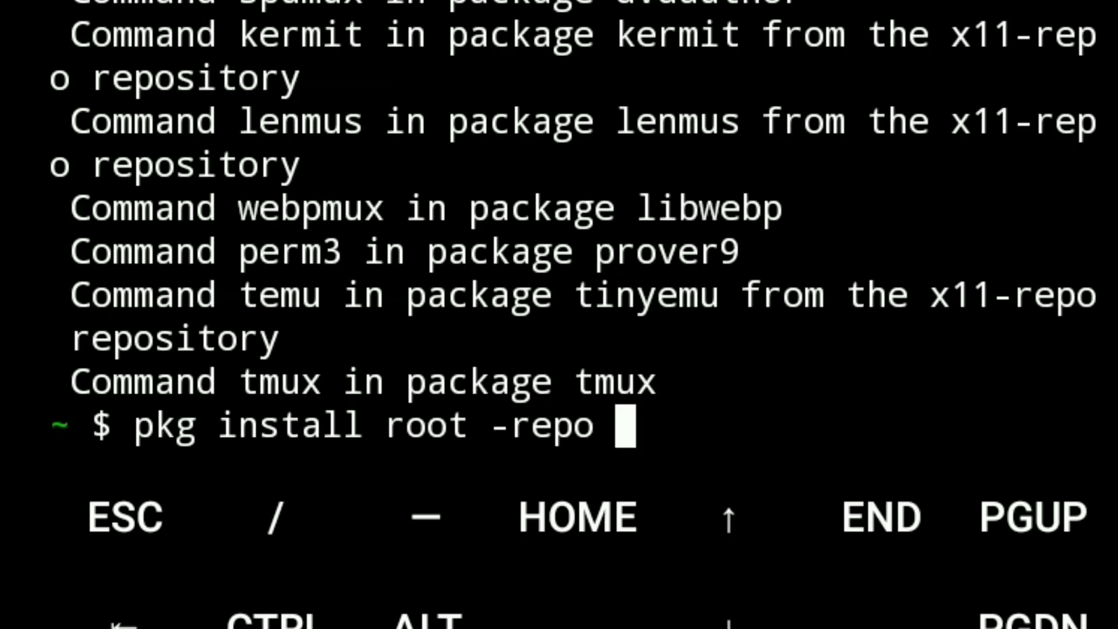
text(-y)
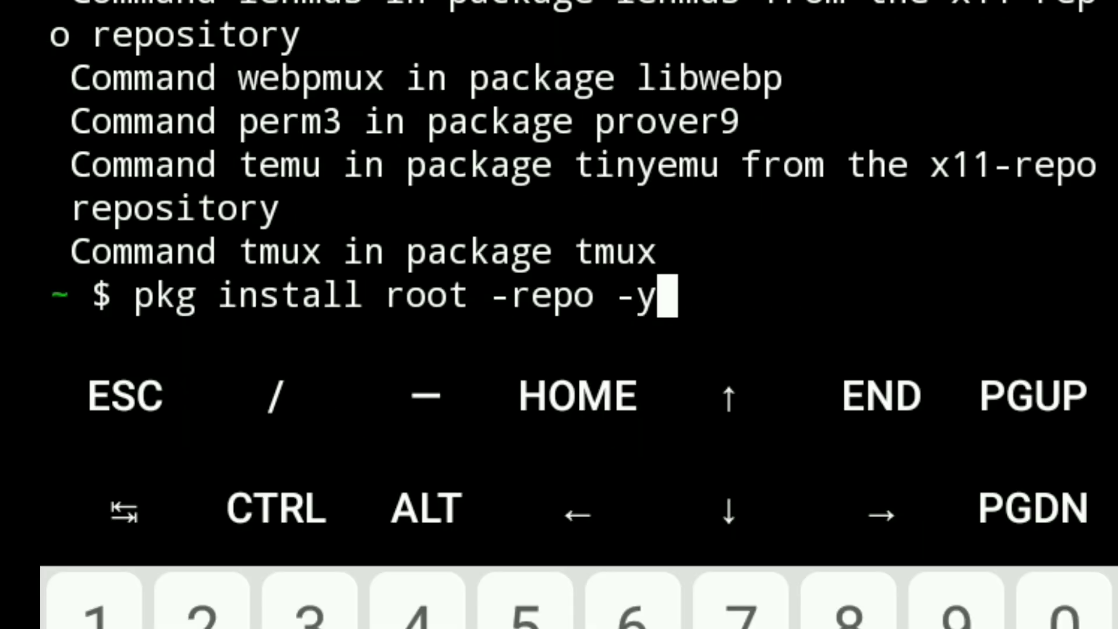